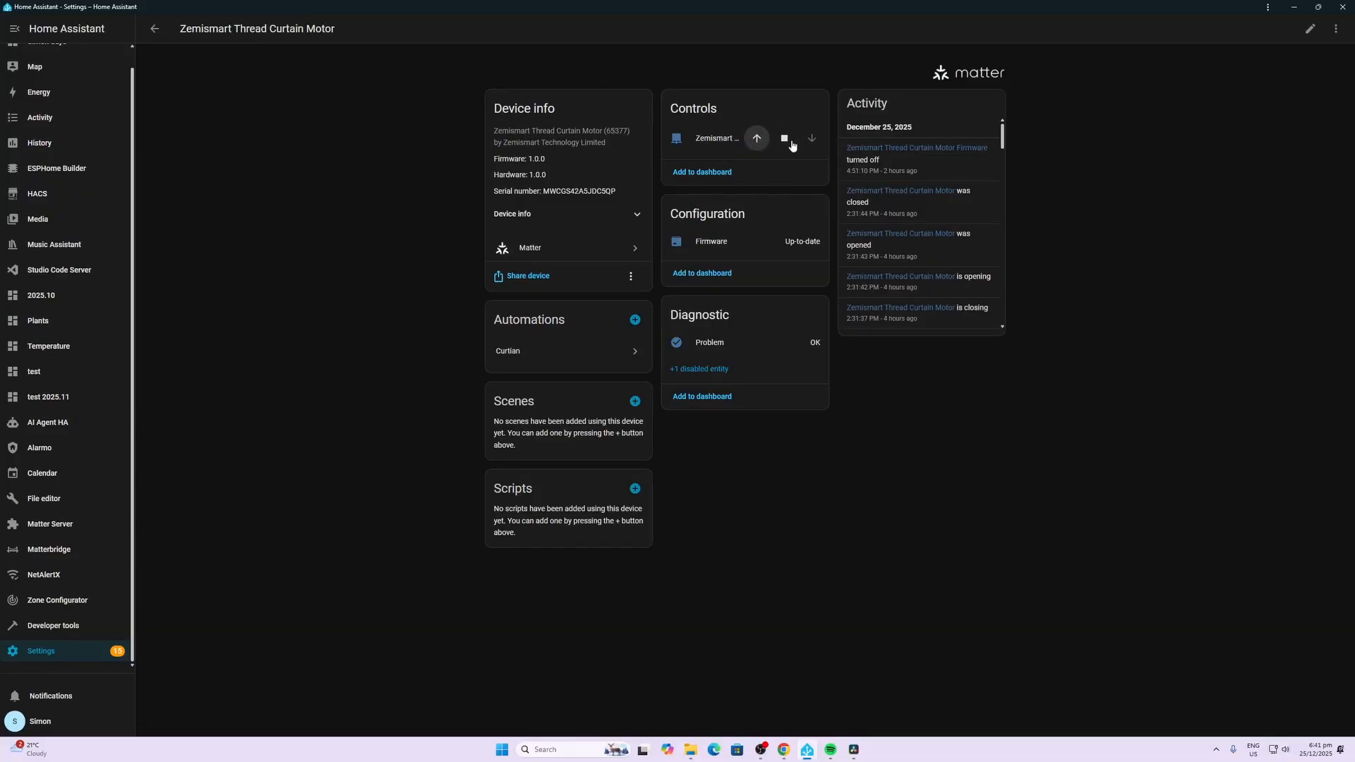
Stop the Zemismart curtain motor from its Controls card so Activity logs the stop
left_click(785, 138)
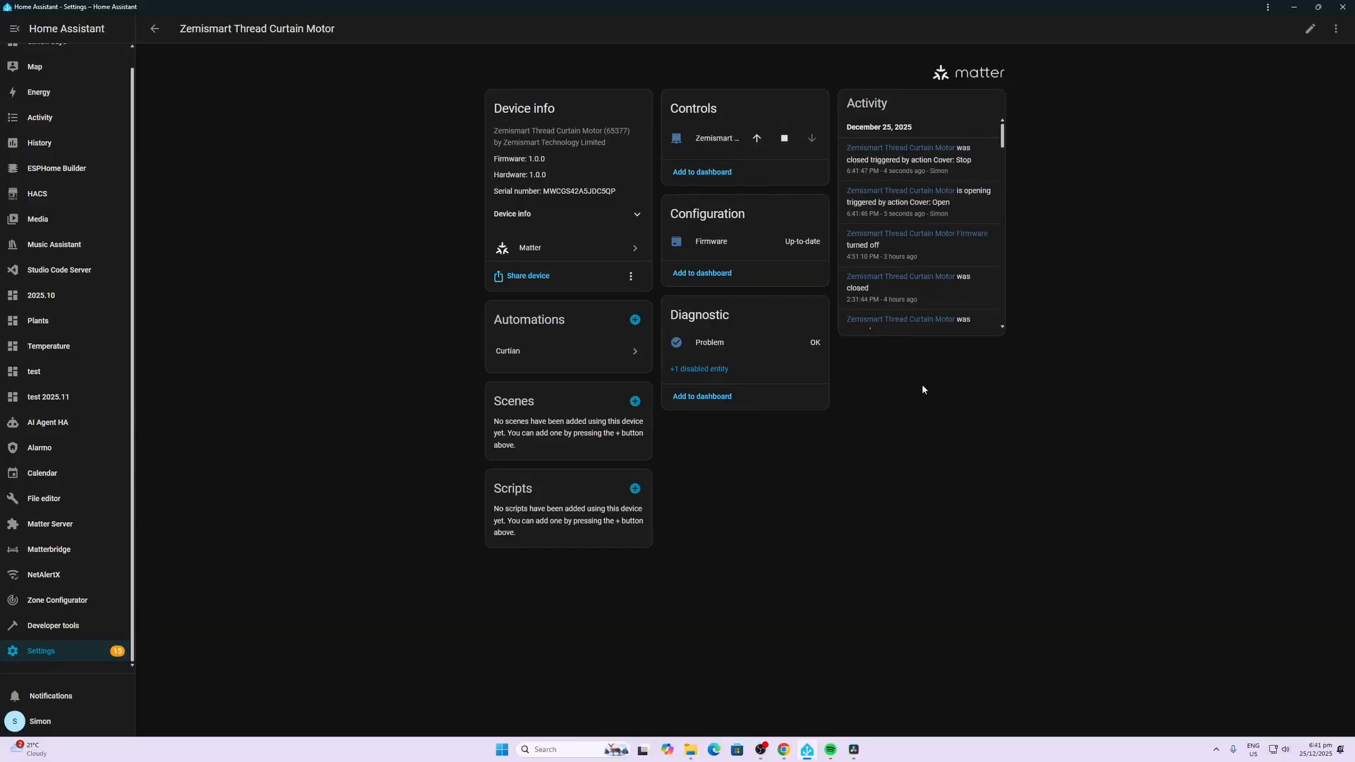